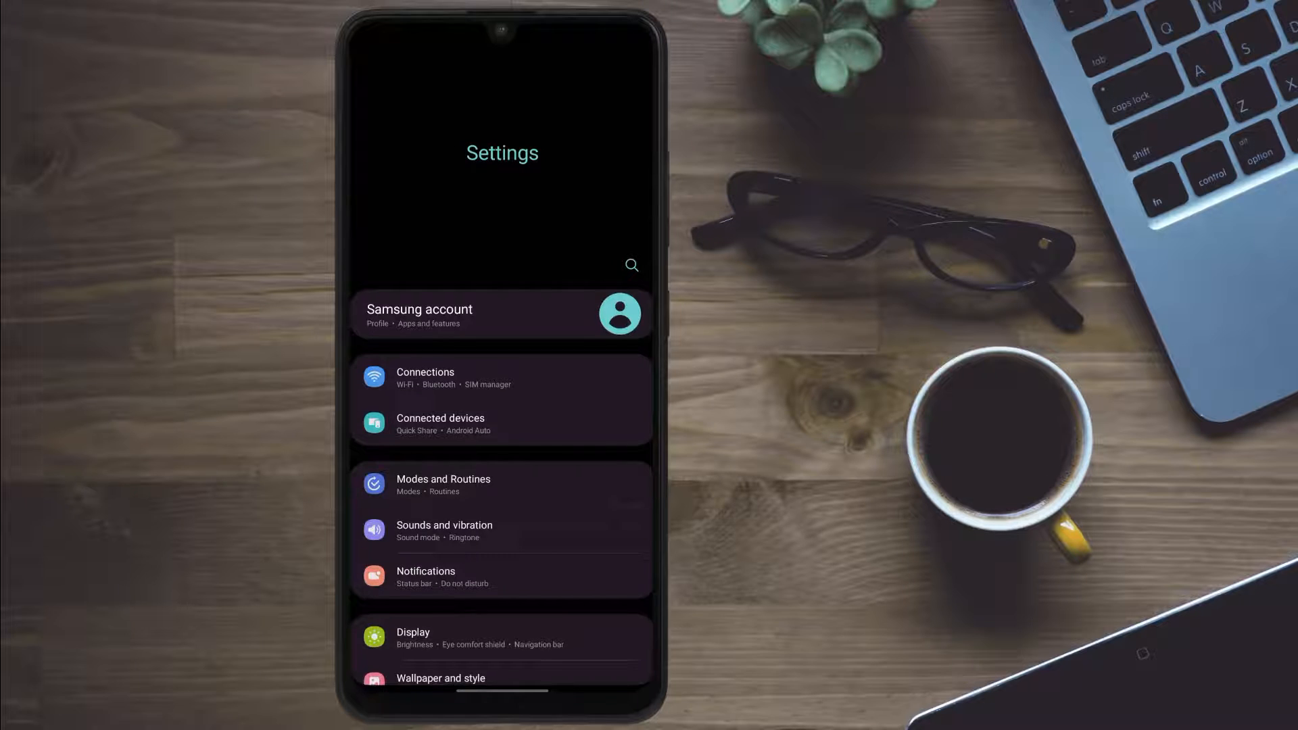
Scroll Settings to Apps, open it, and browse the Your apps list
scroll(down, 3)
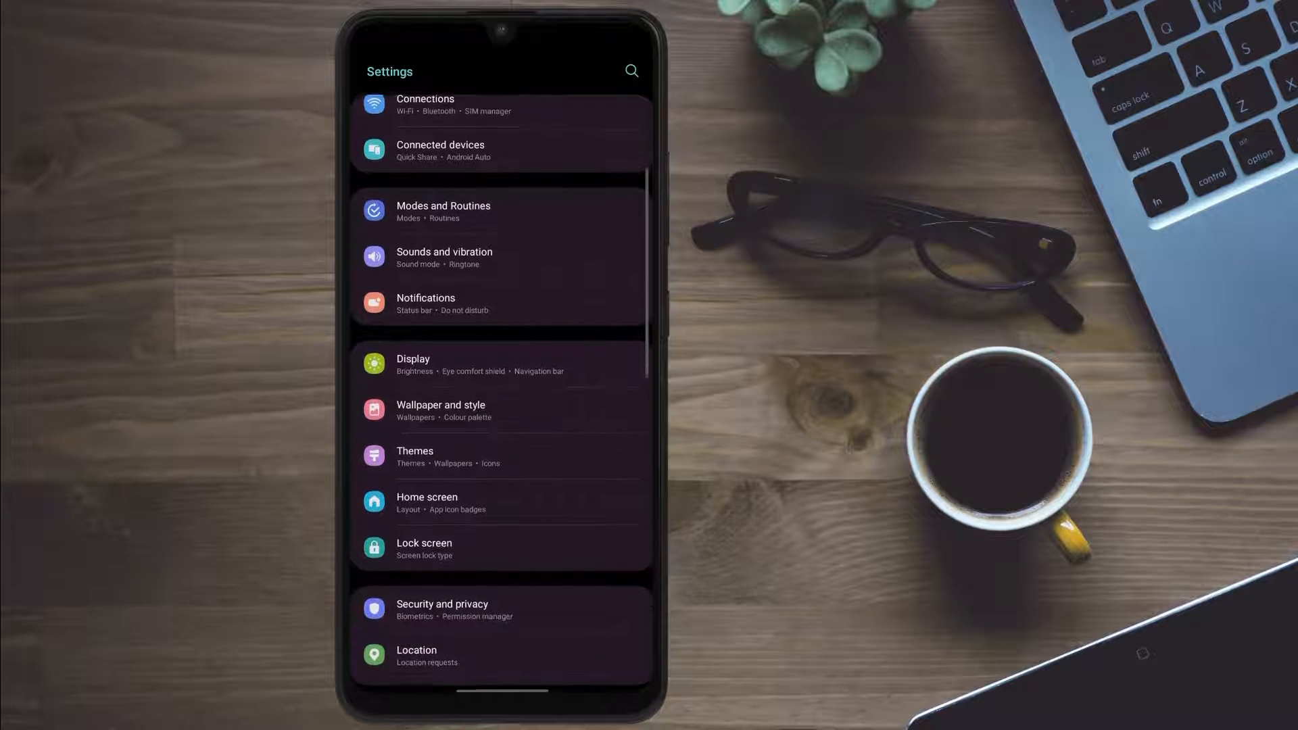
scroll(down, 3)
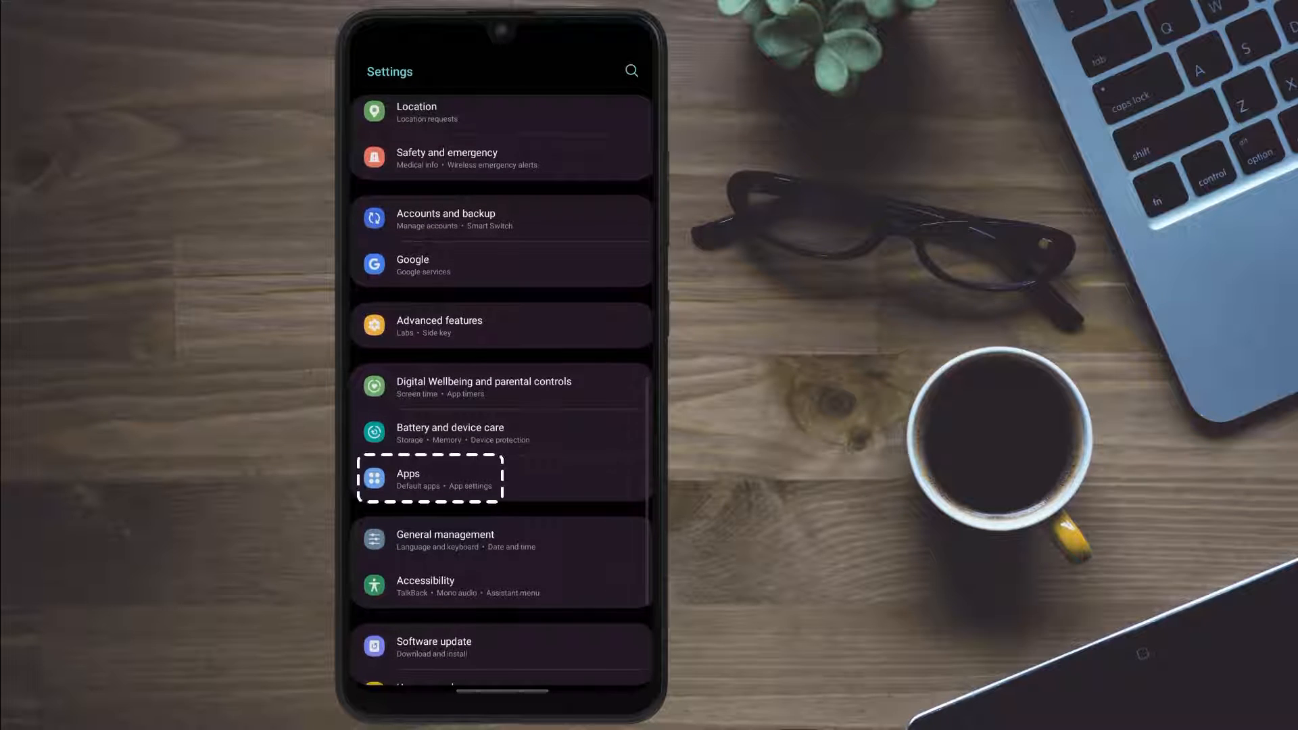
click(429, 478)
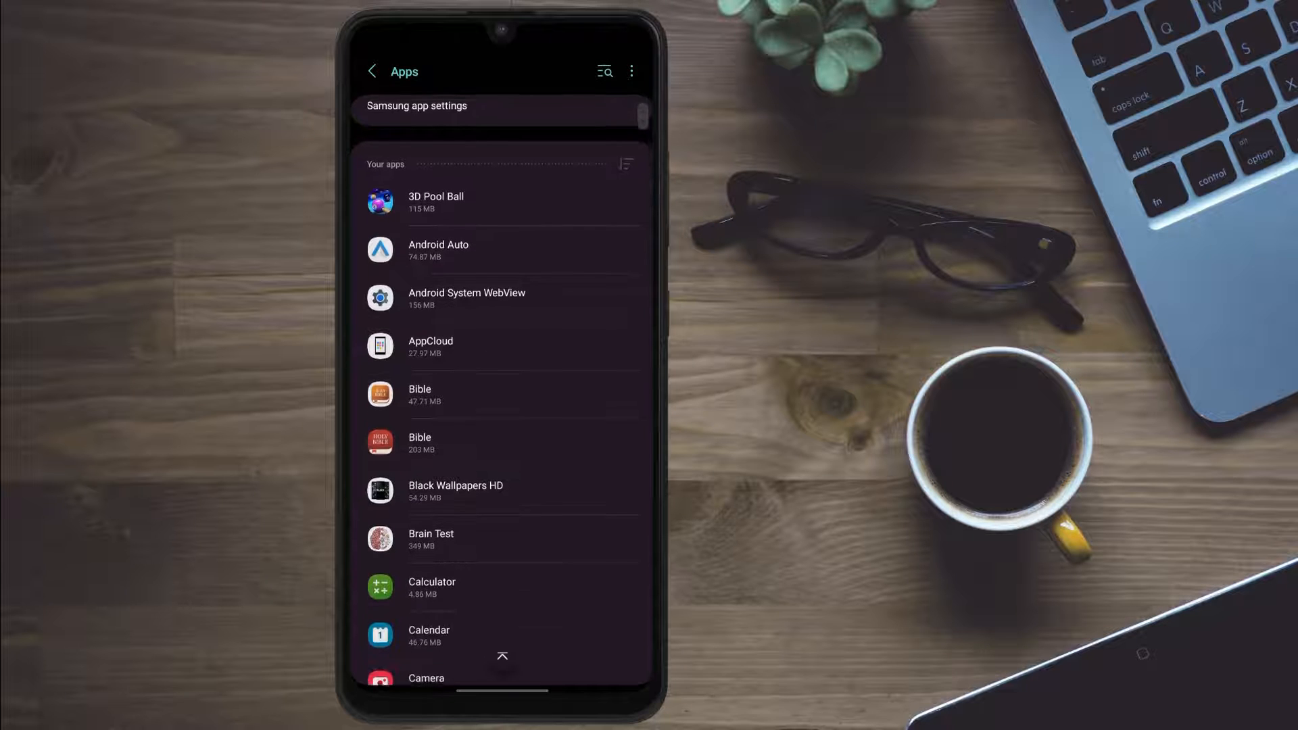
scroll(down, 3)
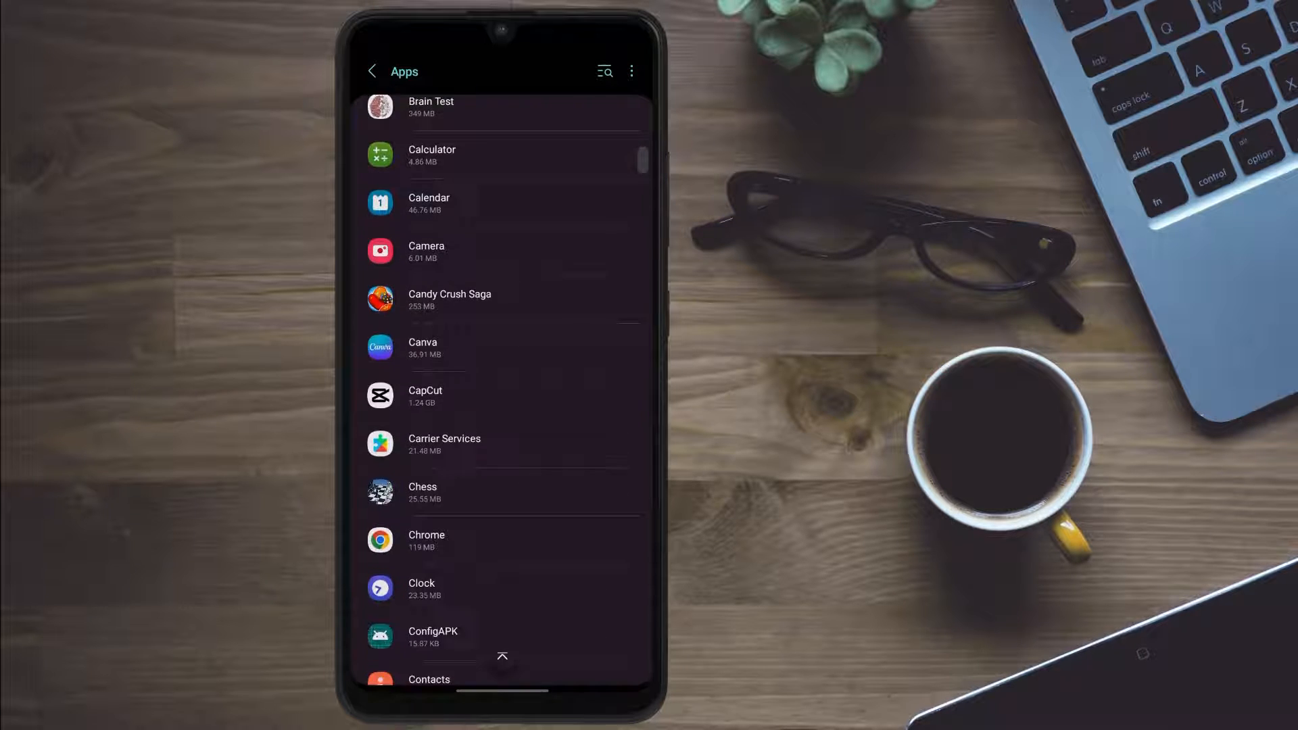
scroll(up, 3)
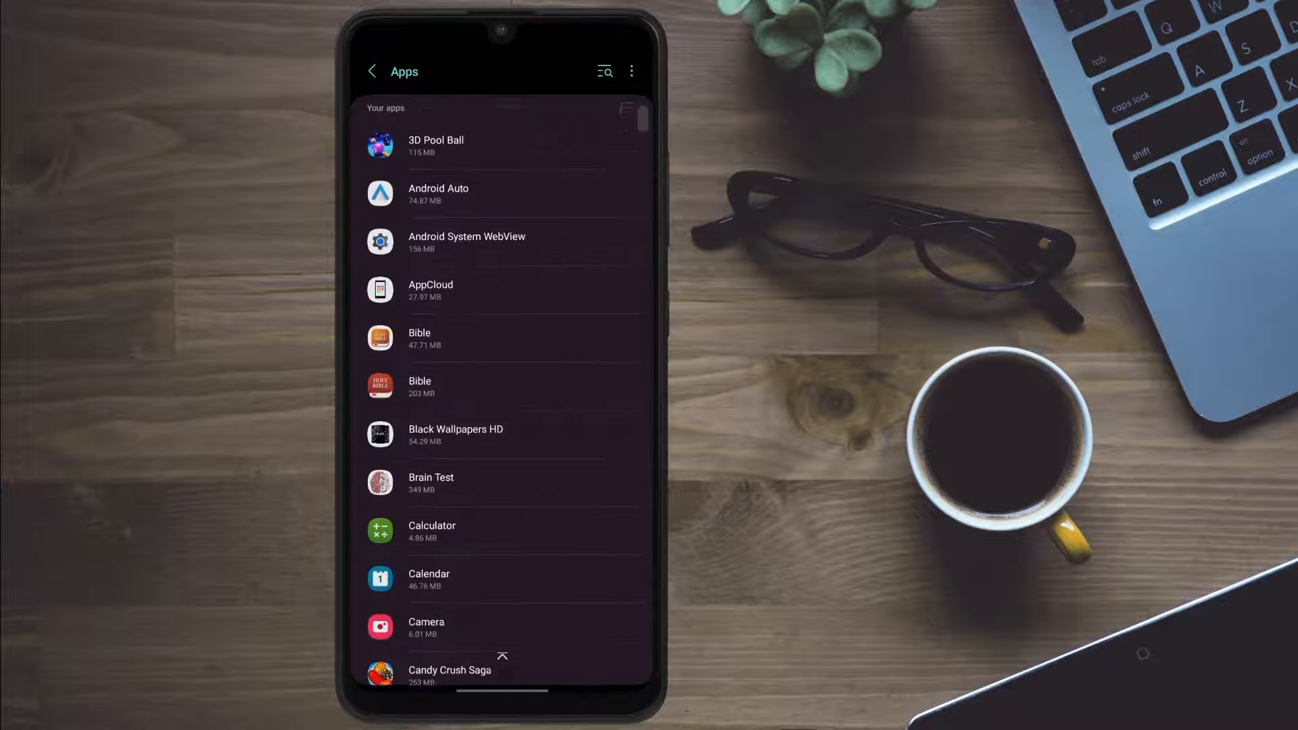
scroll(down, 3)
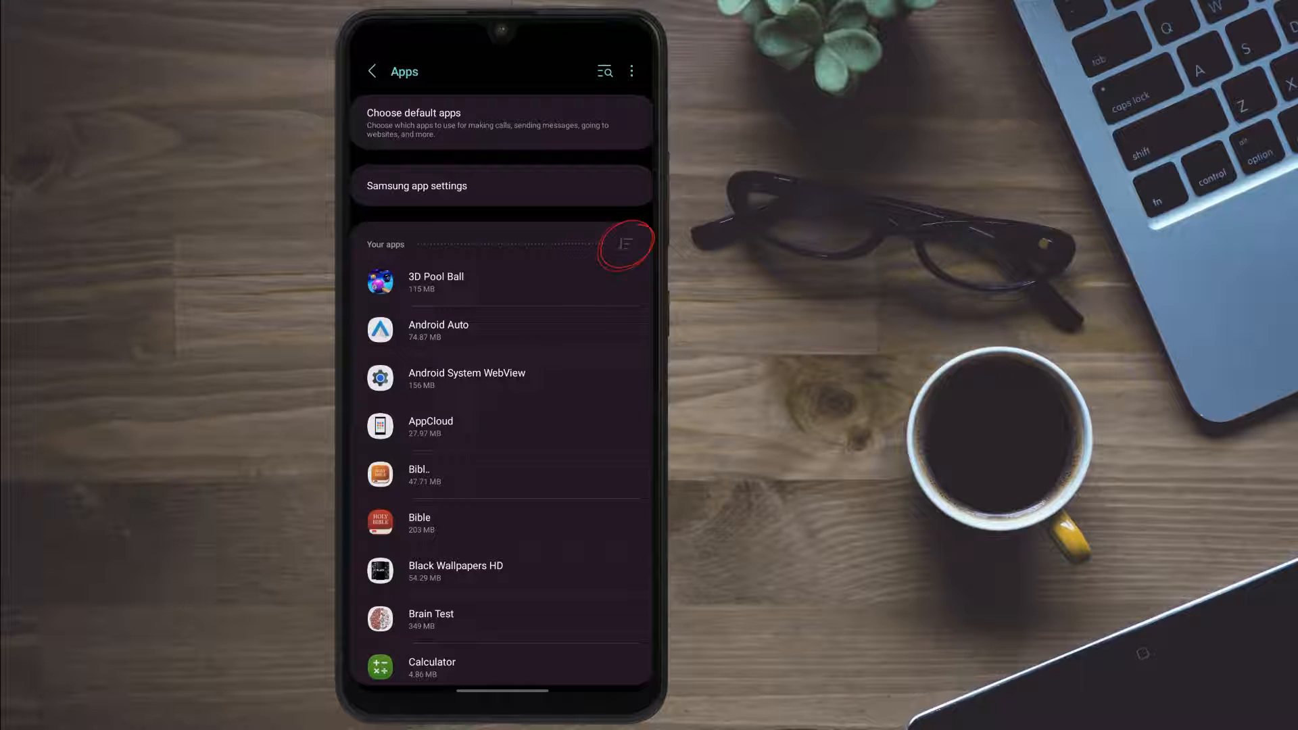
Filter the apps list to Disabled apps after briefly applying the Enabled filter
click(625, 244)
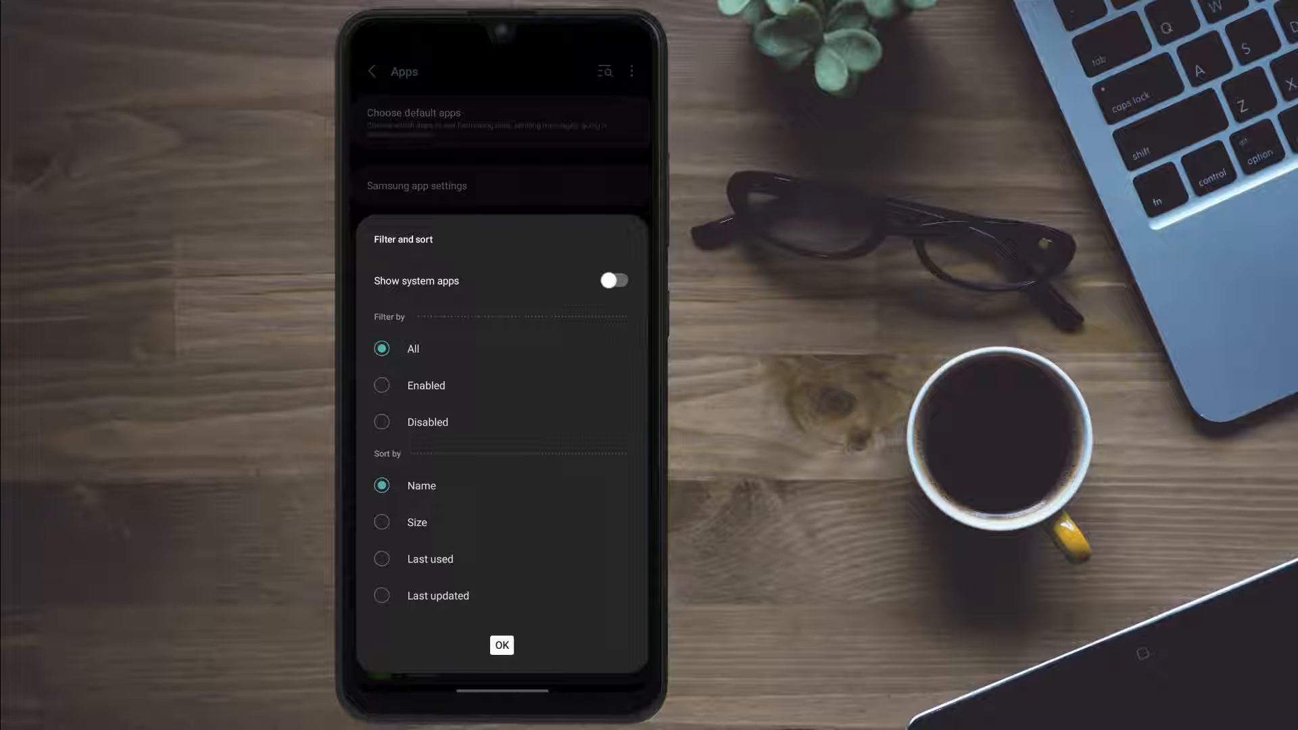
click(382, 385)
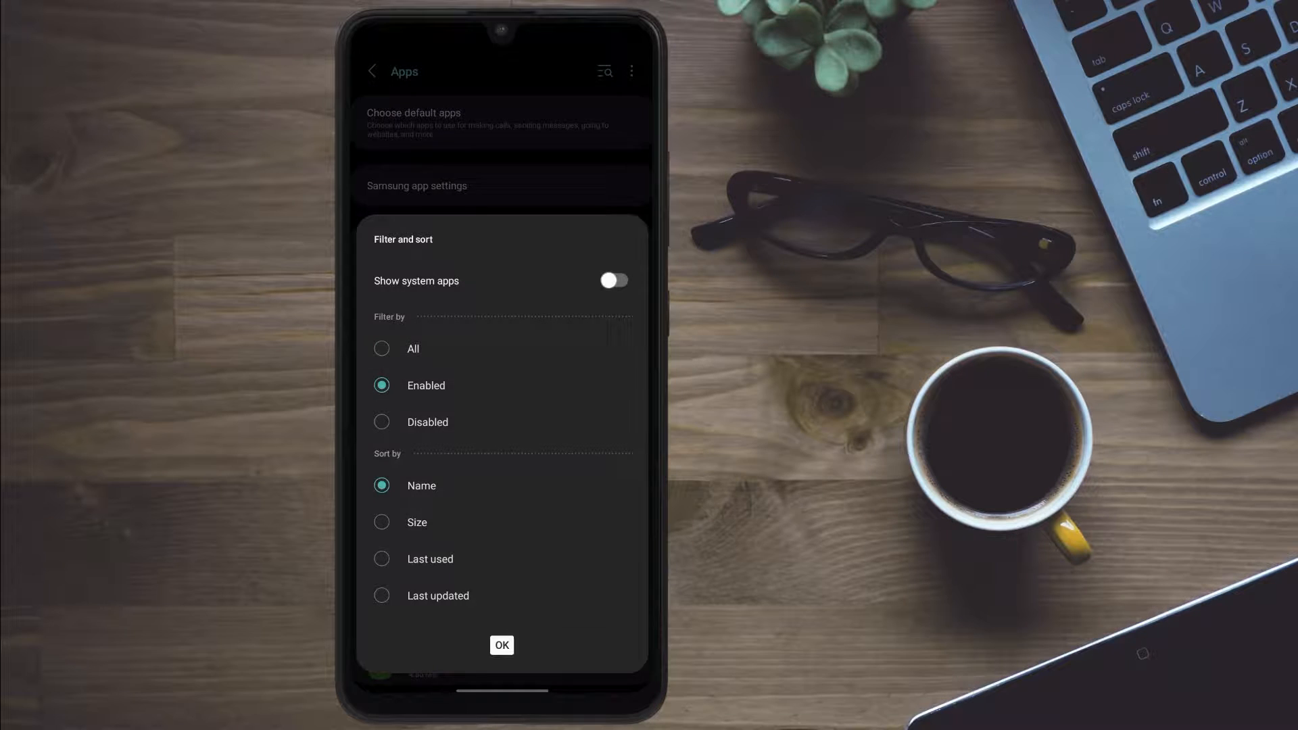
click(502, 645)
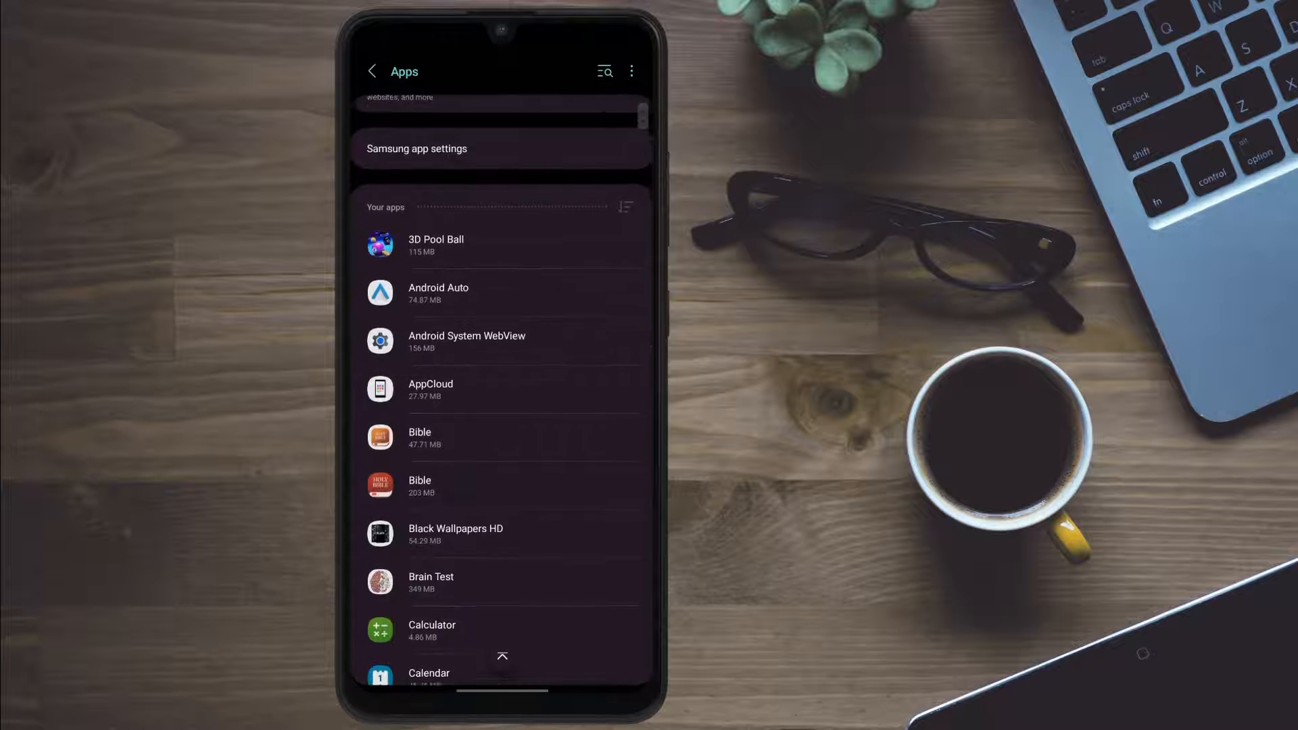
click(604, 207)
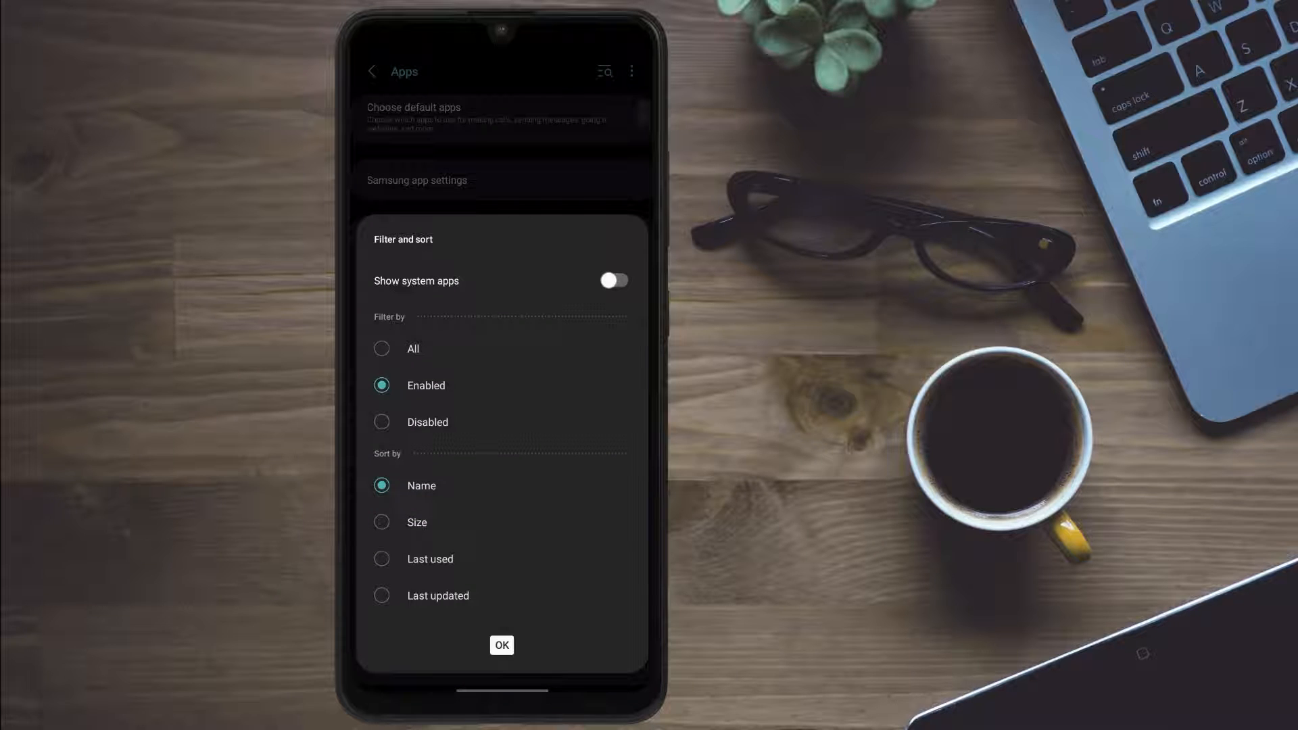
click(382, 422)
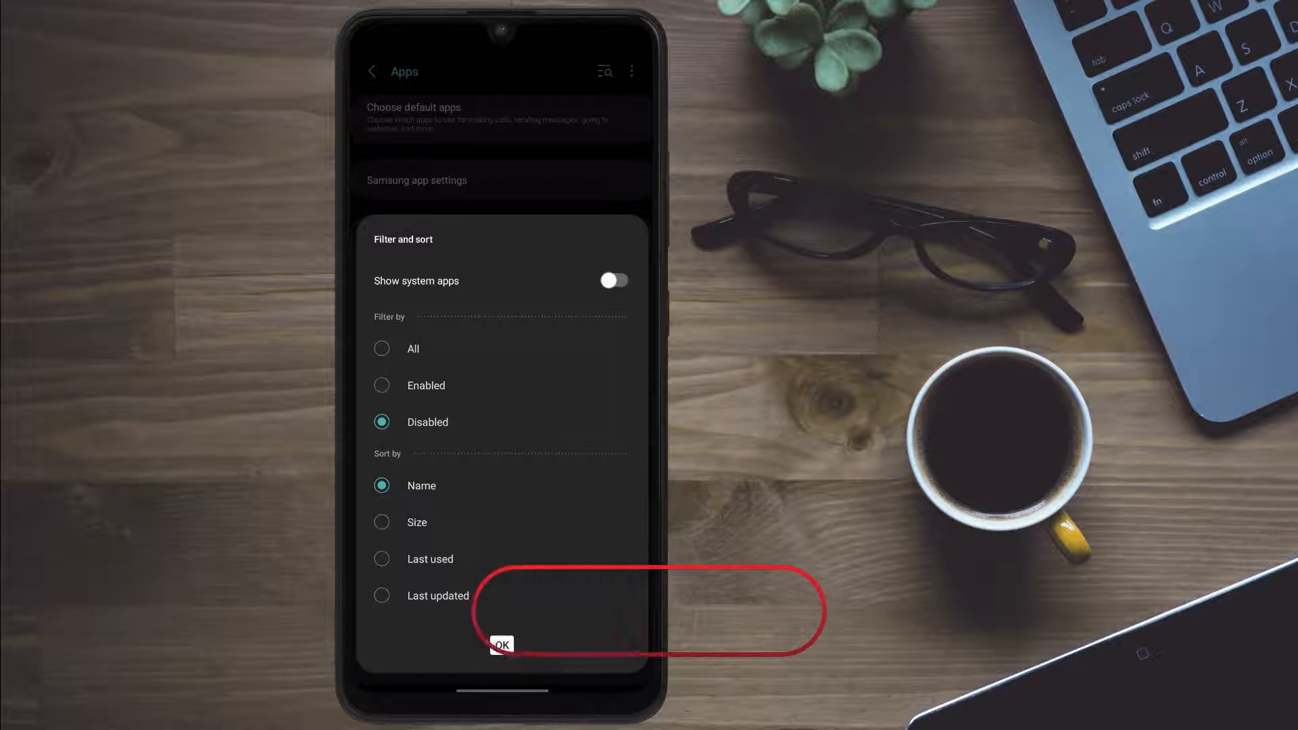
click(501, 644)
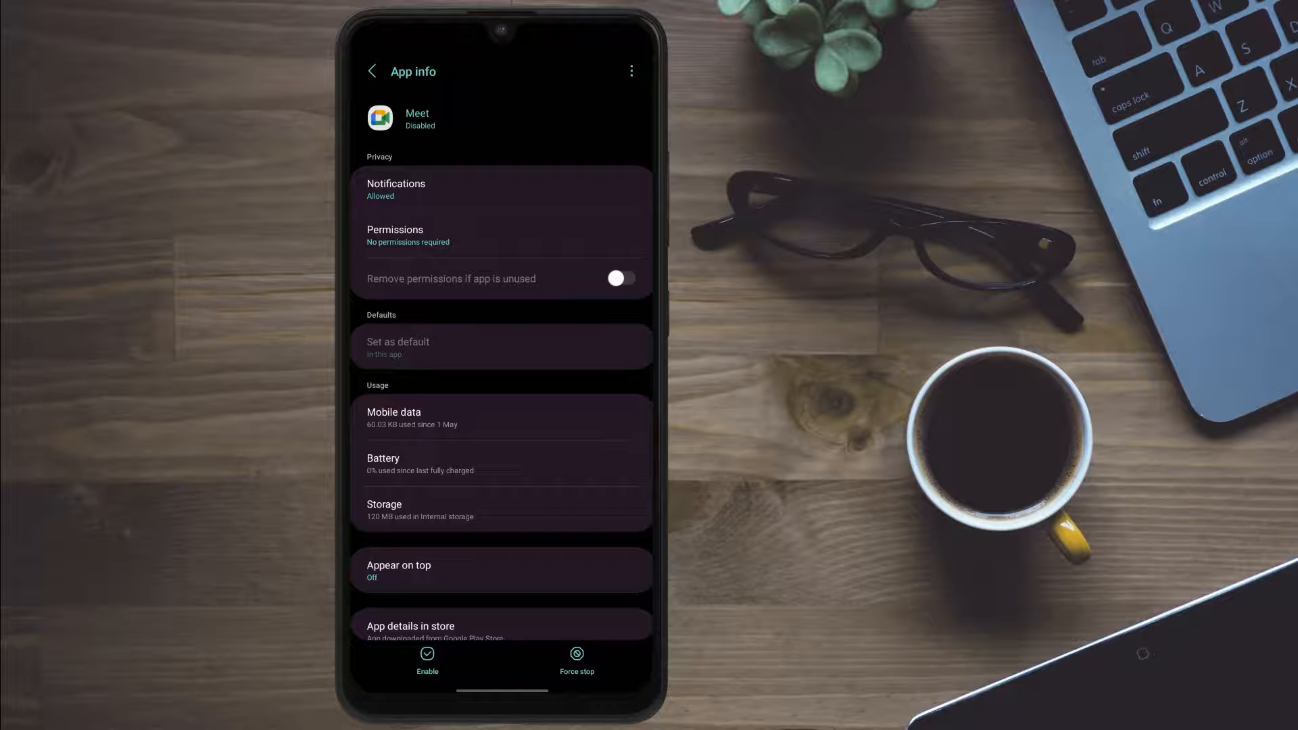
Enable Meet from its App info and scroll to its permissions and version details
click(427, 663)
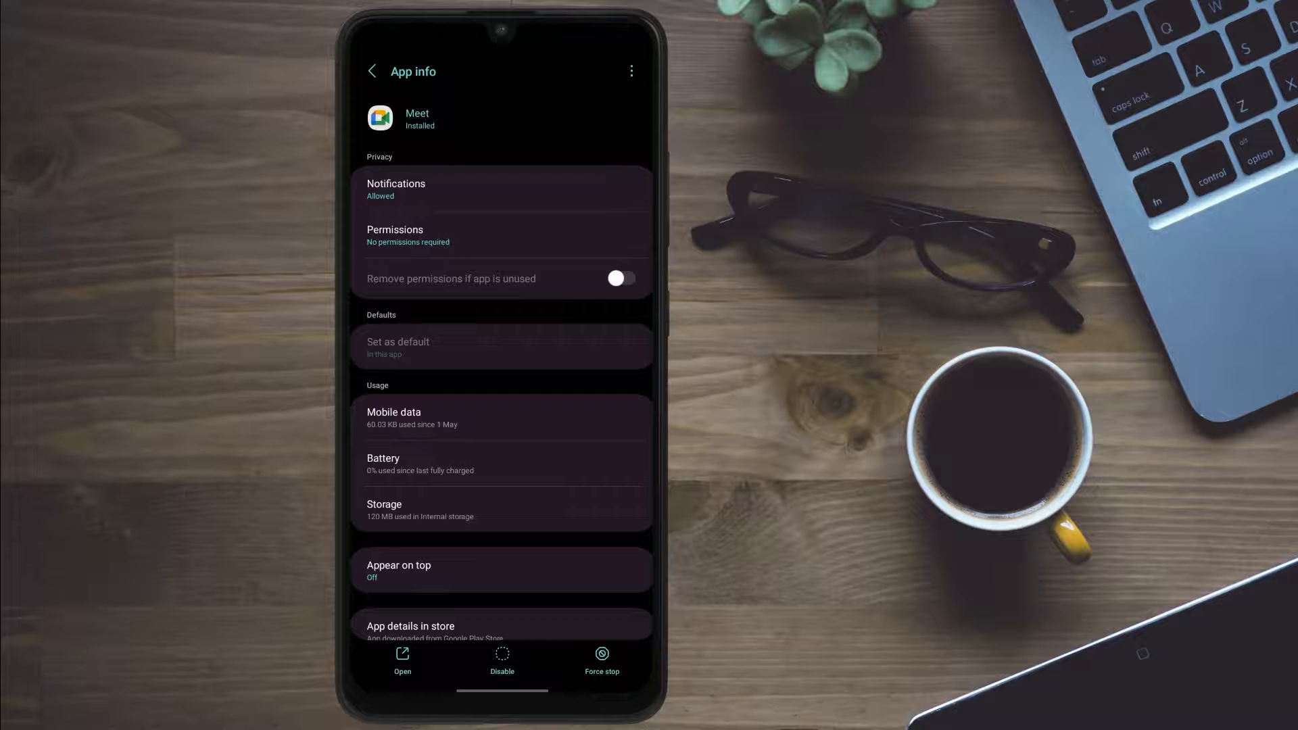
scroll(down, 3)
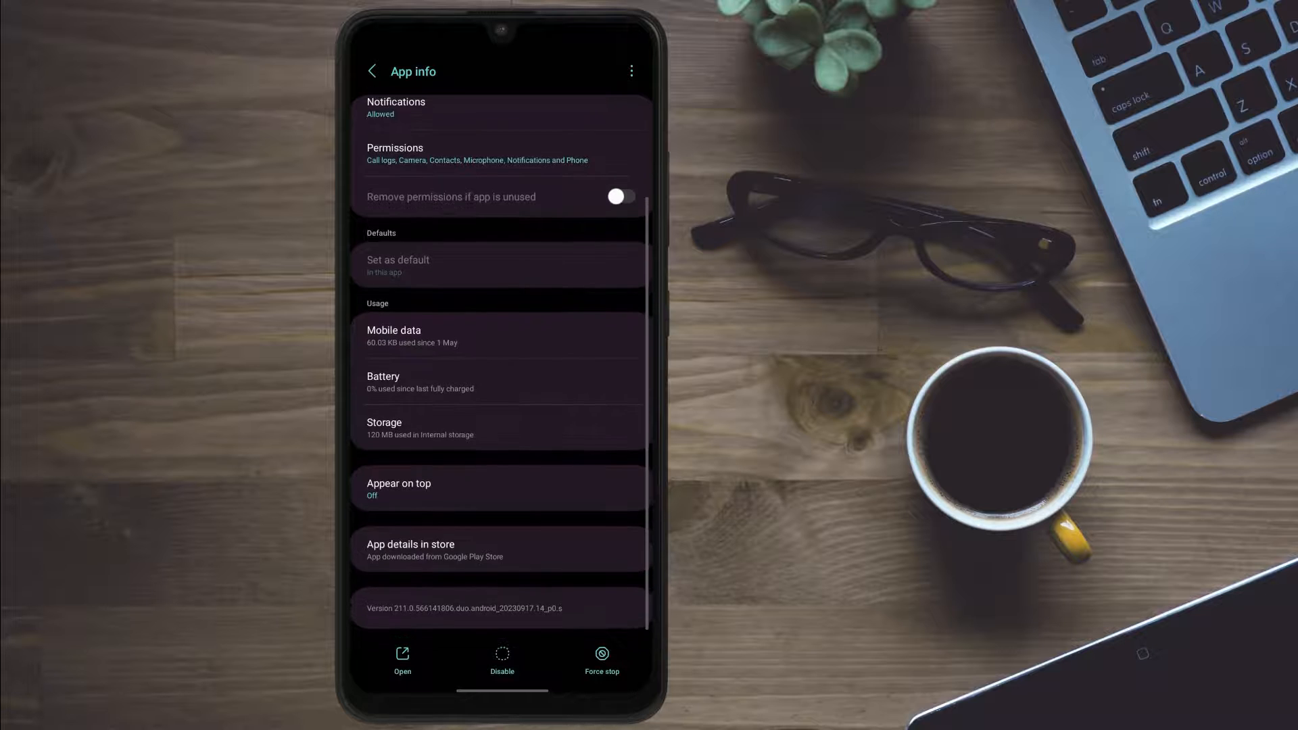